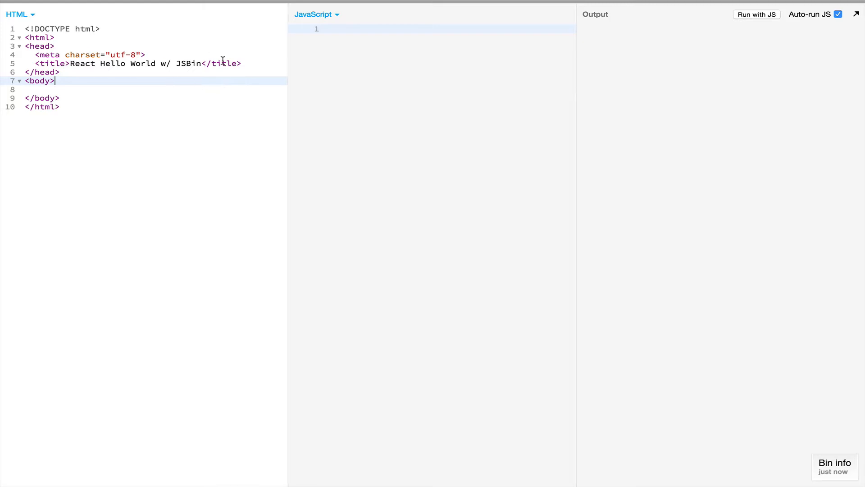
mouse_move(294, 80)
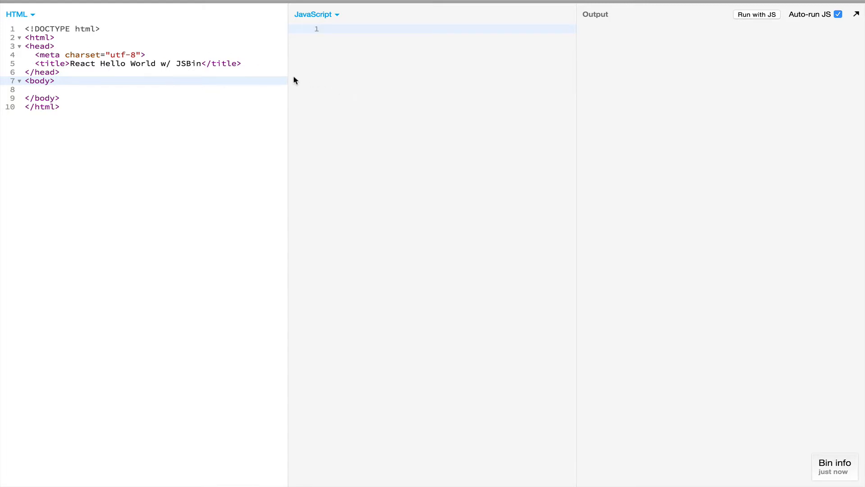
mouse_move(109, 79)
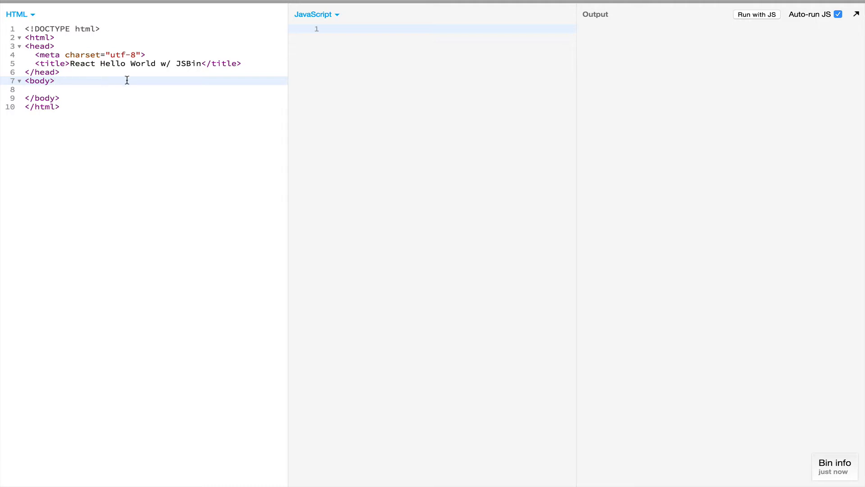
mouse_move(238, 33)
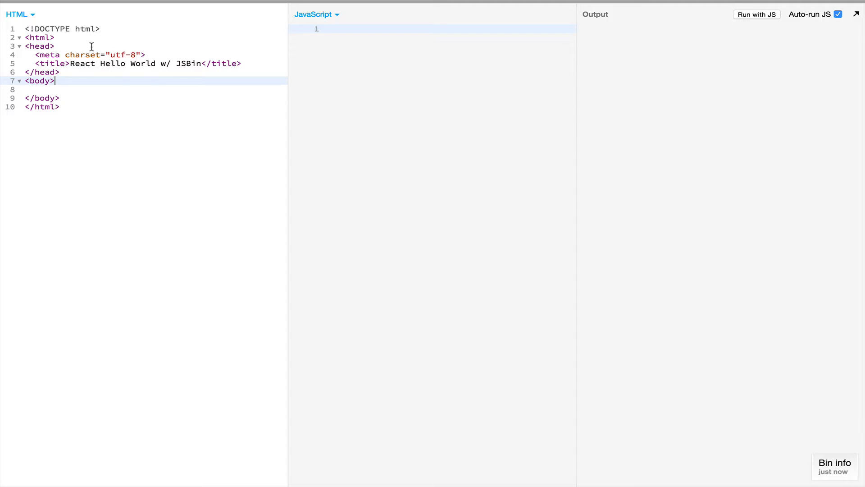
mouse_move(299, 43)
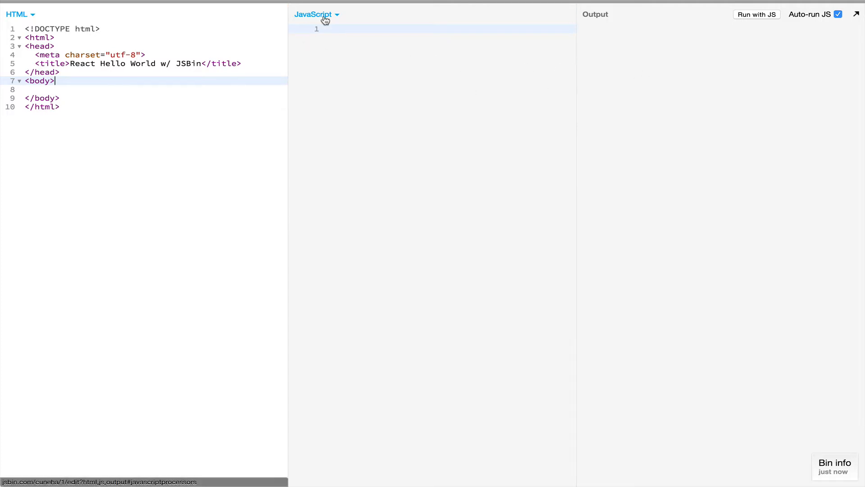
Step: Switch the script panel to Babel and include the React 0.13.1 library in the page
left_click(316, 15)
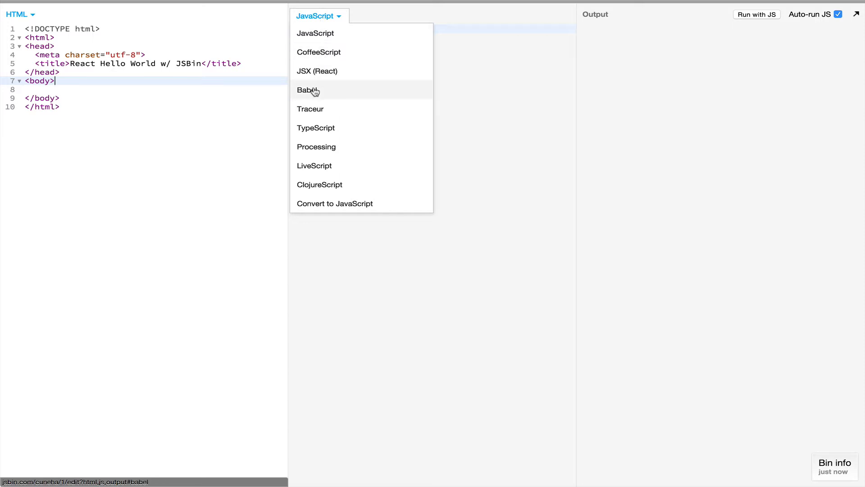
left_click(308, 90)
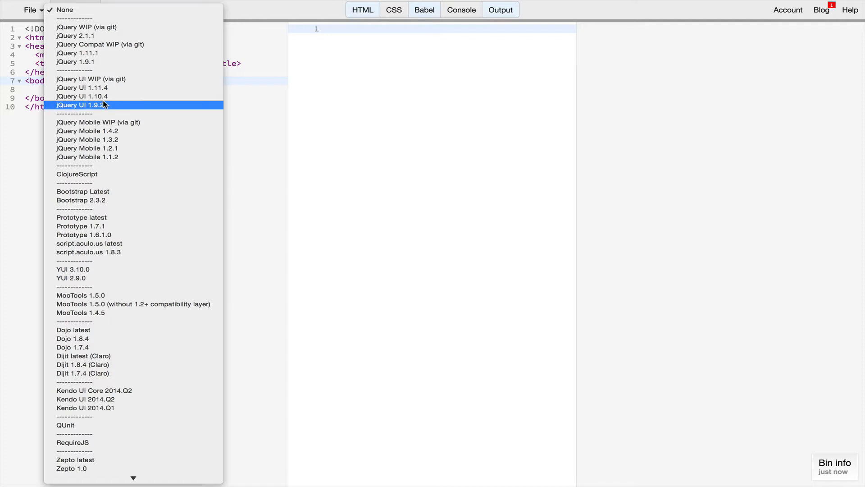
scroll("down", 3)
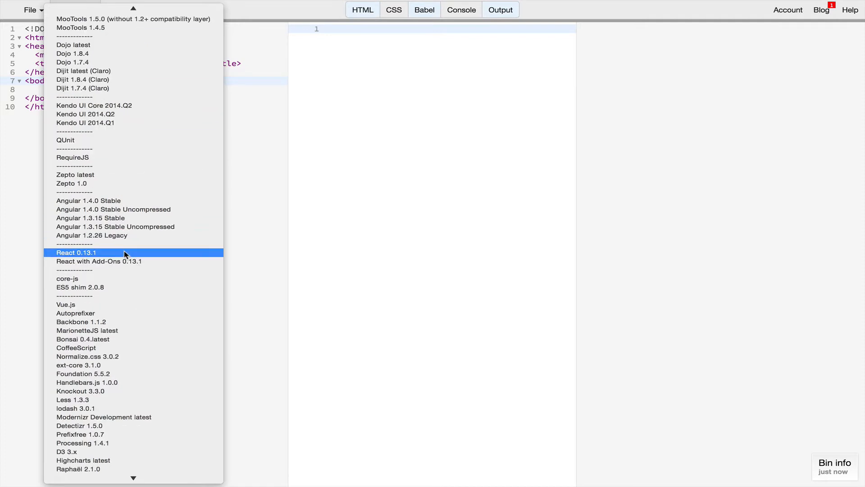
left_click(75, 253)
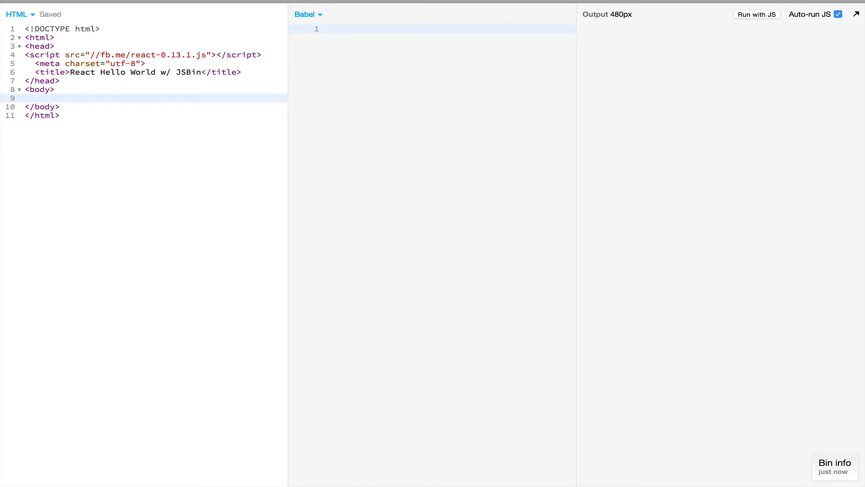
Step: Write <div id="react_example"></div> inside the body as the React mount point
type("#react_exam")
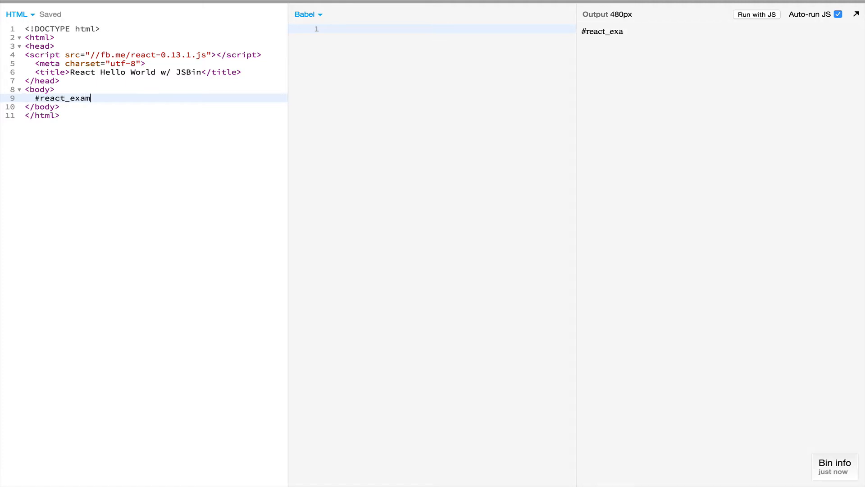
type("<div id=\"react_example\"></div>")
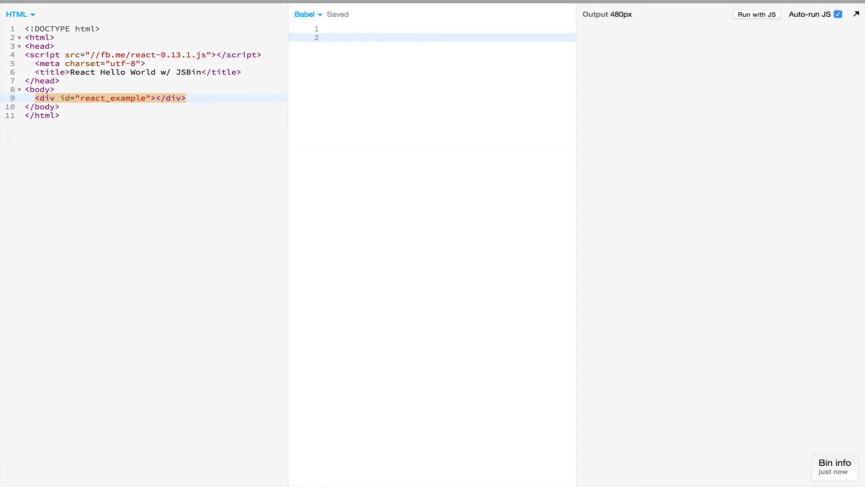
Step: Write React.render with an <h1>Hello World</h1> element as its first argument
type("R")
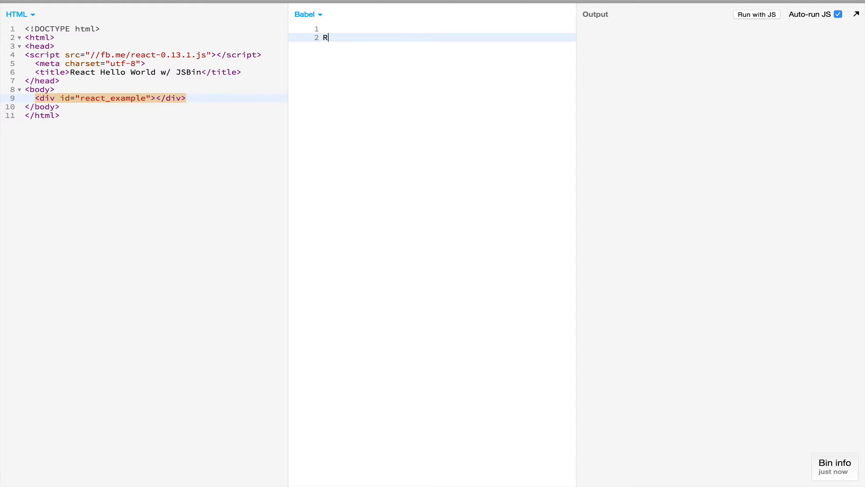
type("eact.re")
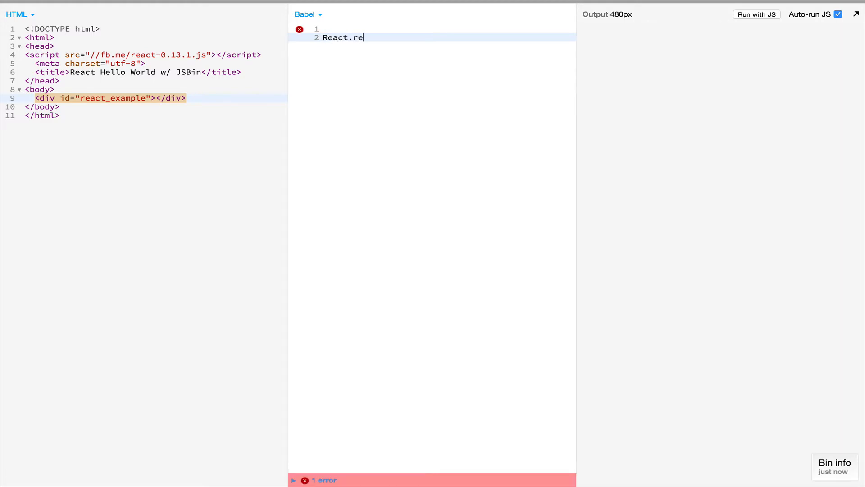
type("nder()")
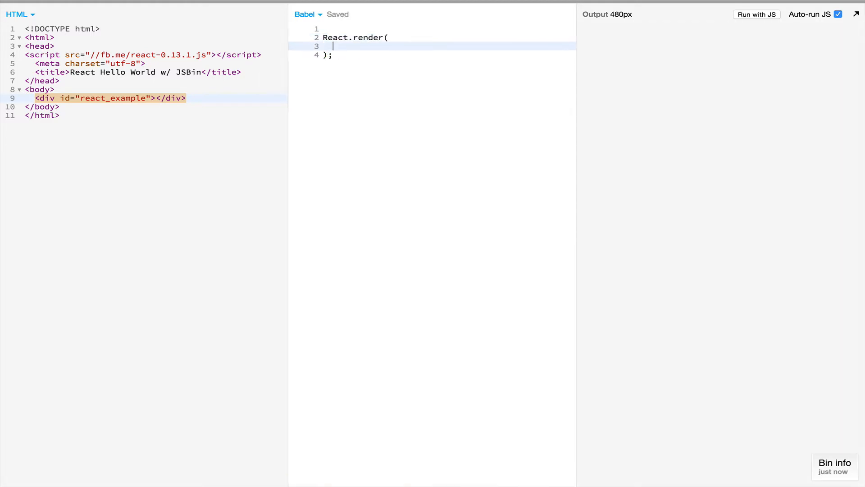
type("<")
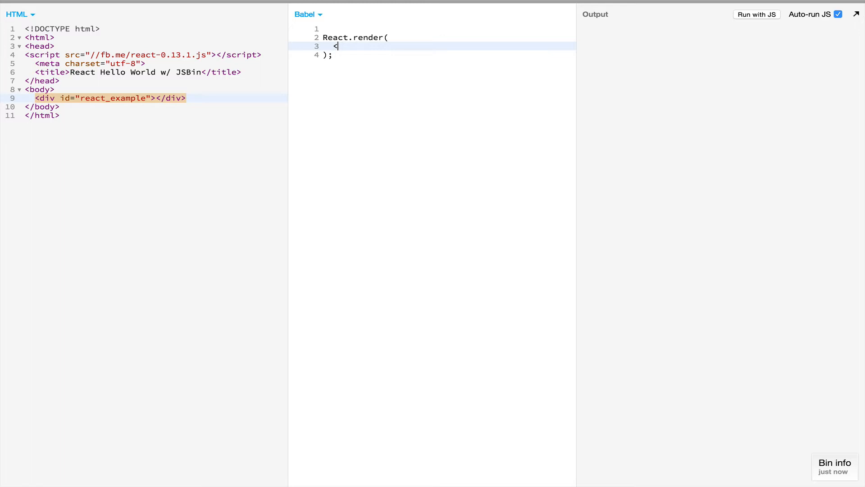
type("h1")
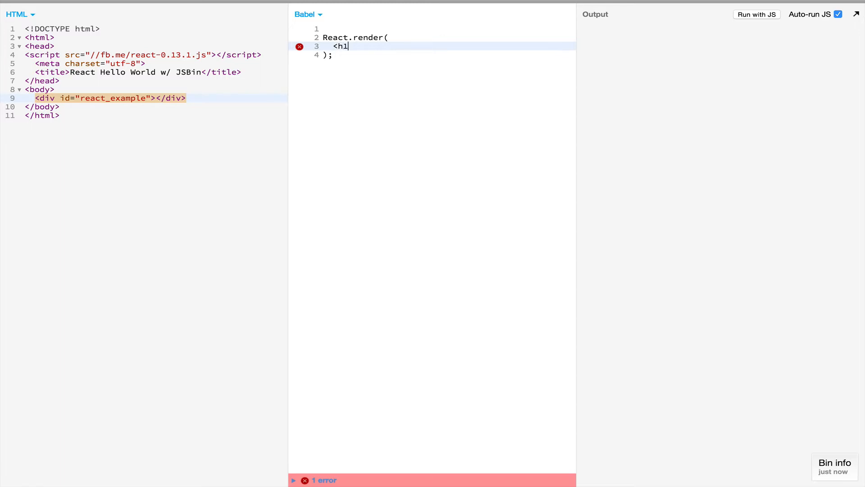
type(">Hello")
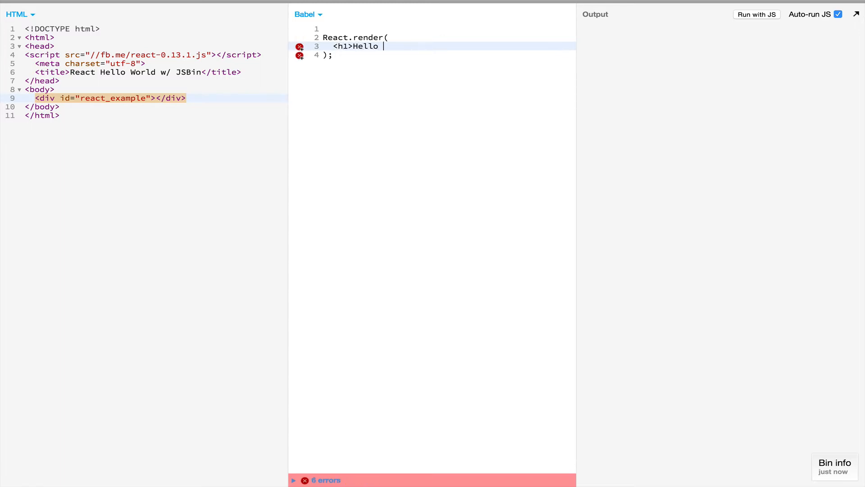
type("World</h1>")
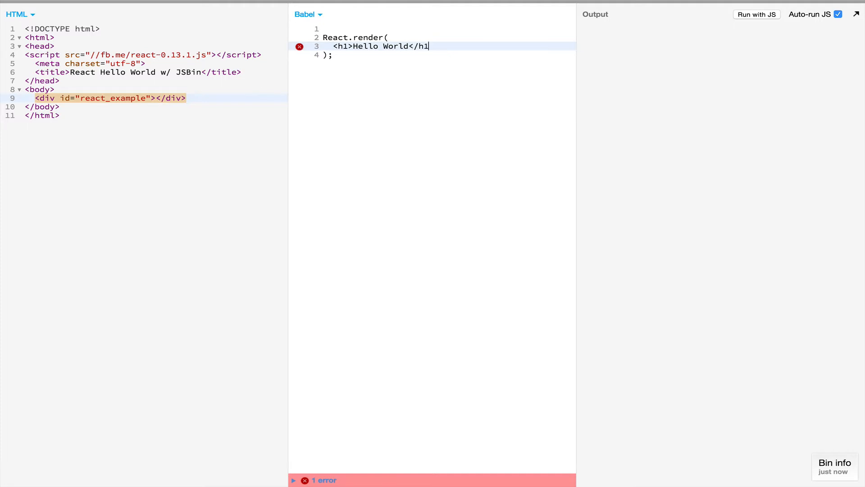
Step: Pass document.getElementById('react_example') as the mount target of React.render
type(",")
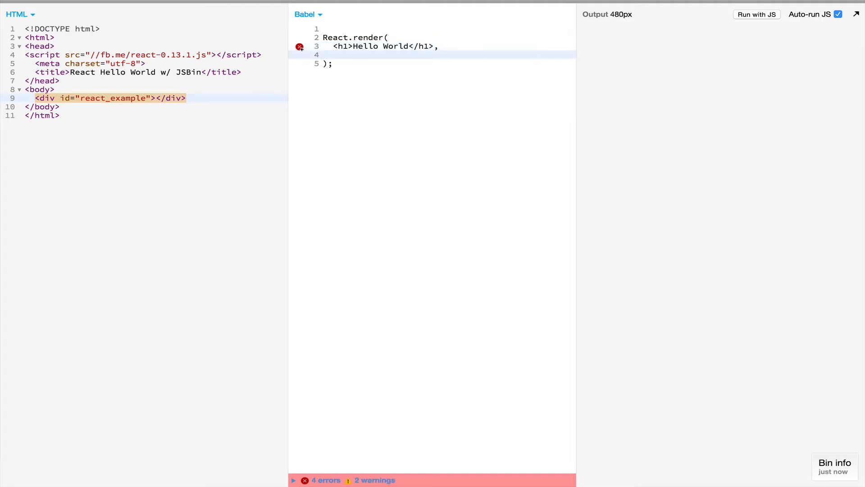
type("document.get")
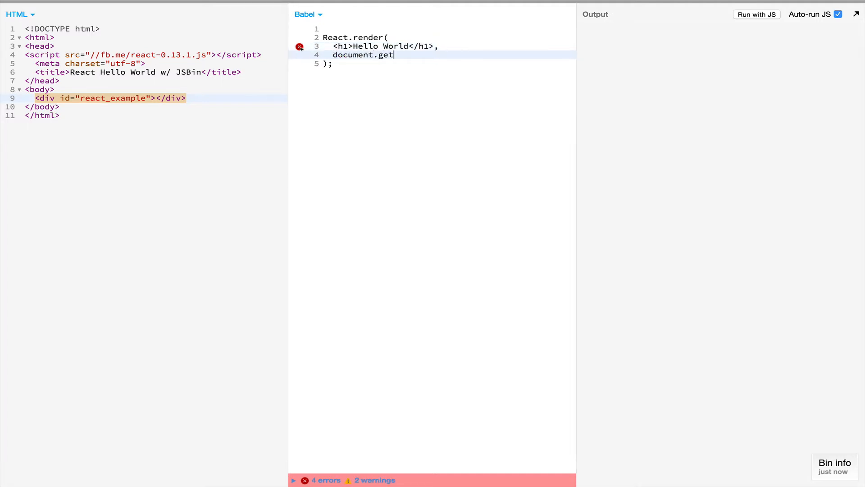
type("Elemen")
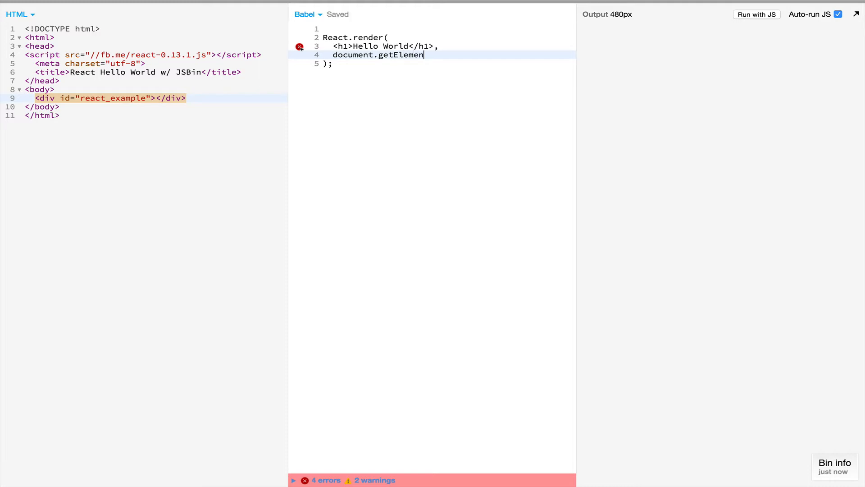
type("tById('')")
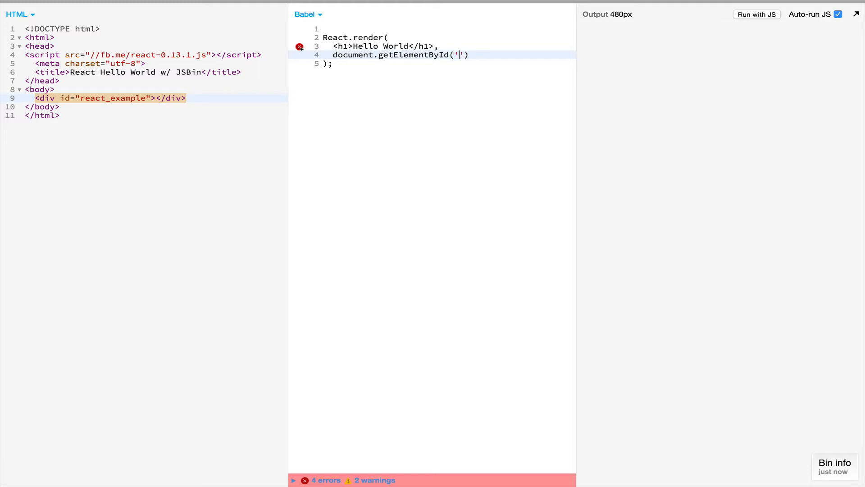
type("react_ex")
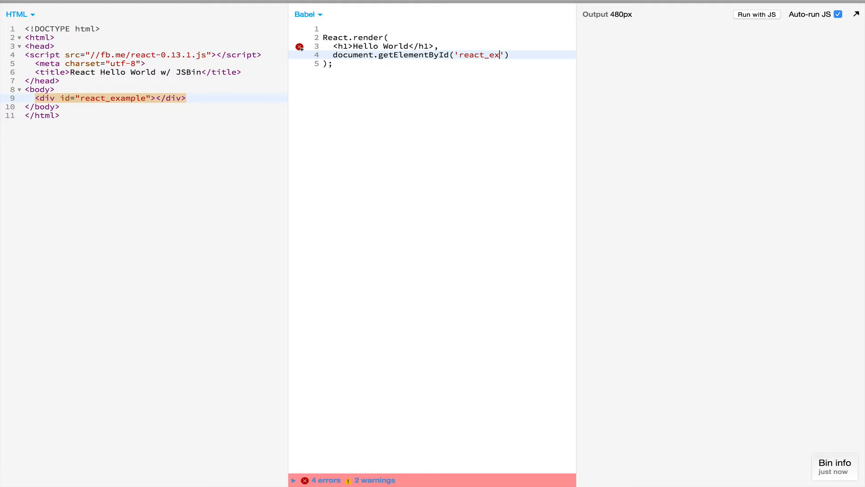
type("ample")
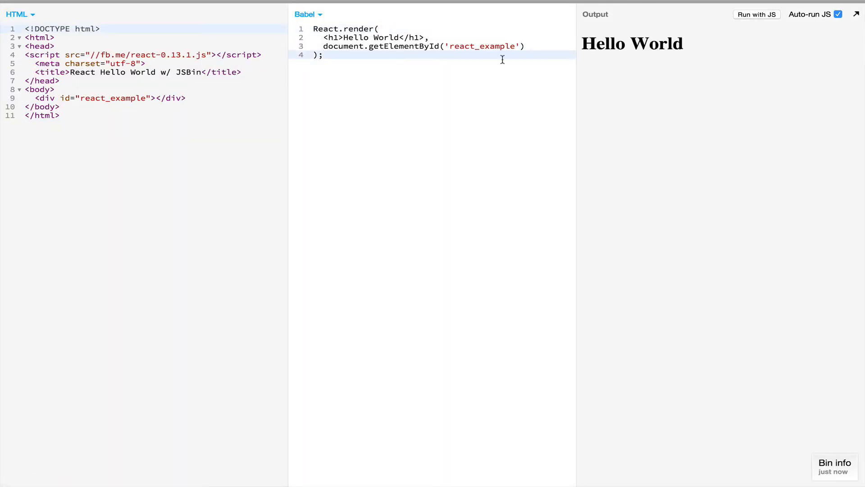
Step: Declare var HelloWorldComponent = React.createClass({ ... }) above the render call
left_click(429, 37)
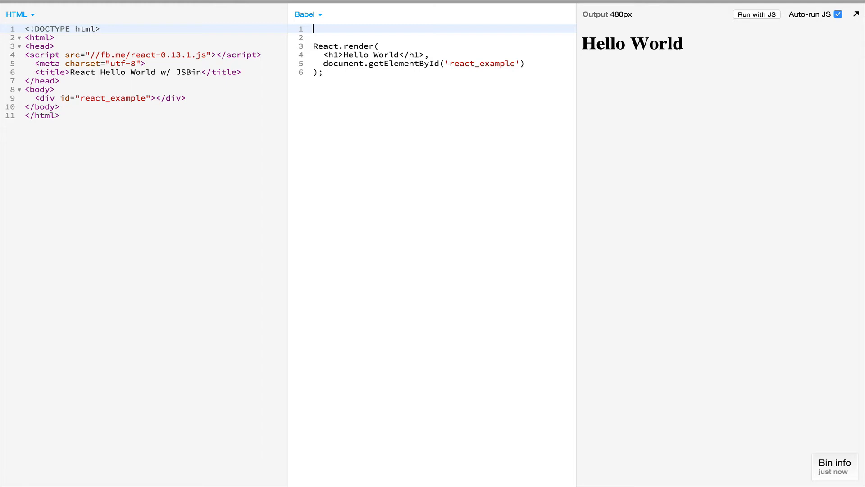
type("var")
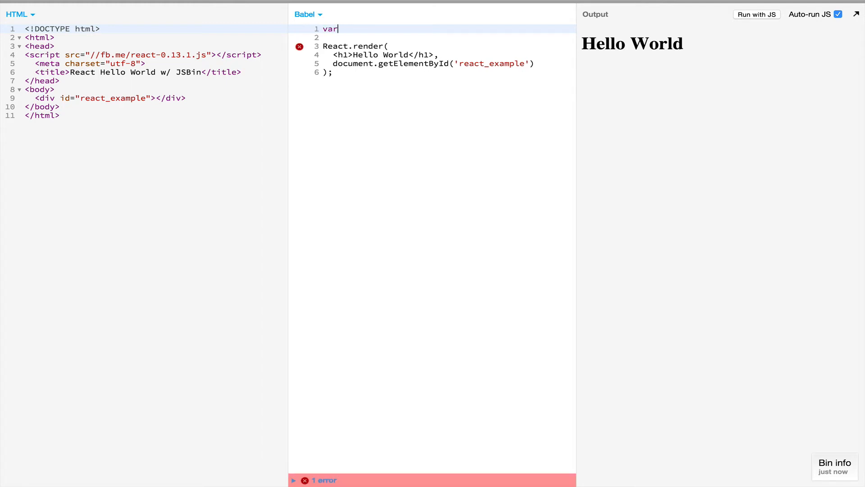
type("Hellow")
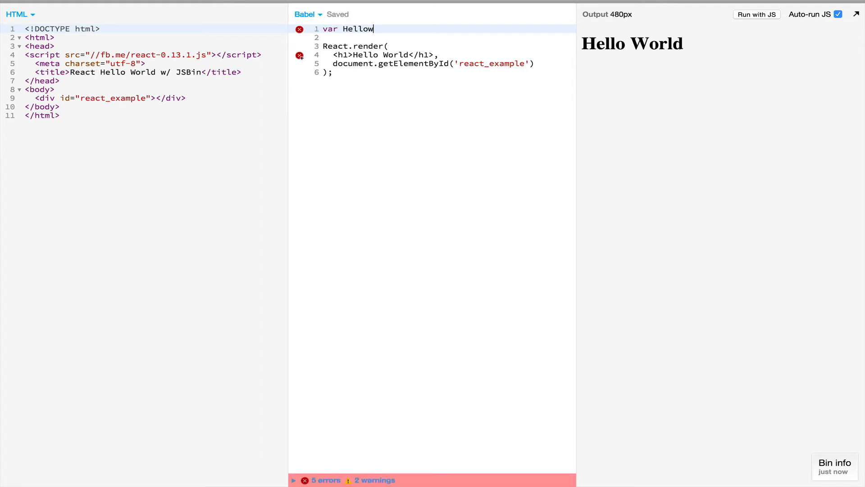
type("WorldCompo")
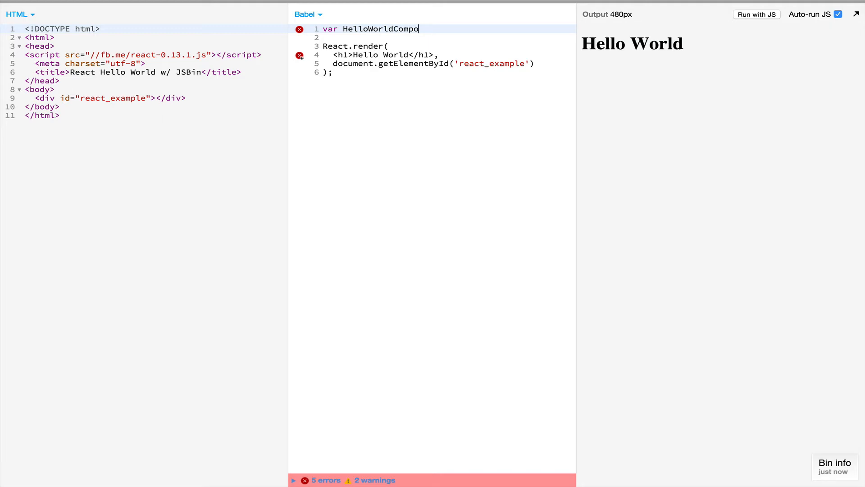
type("nent")
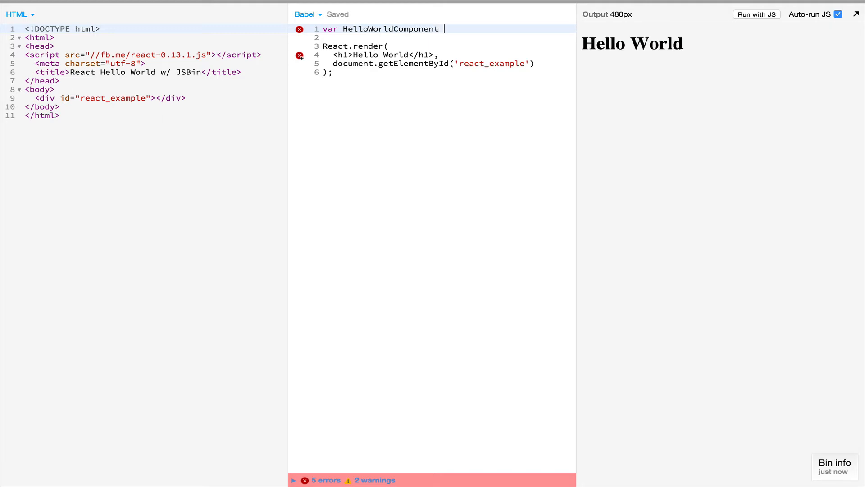
type("= React.create")
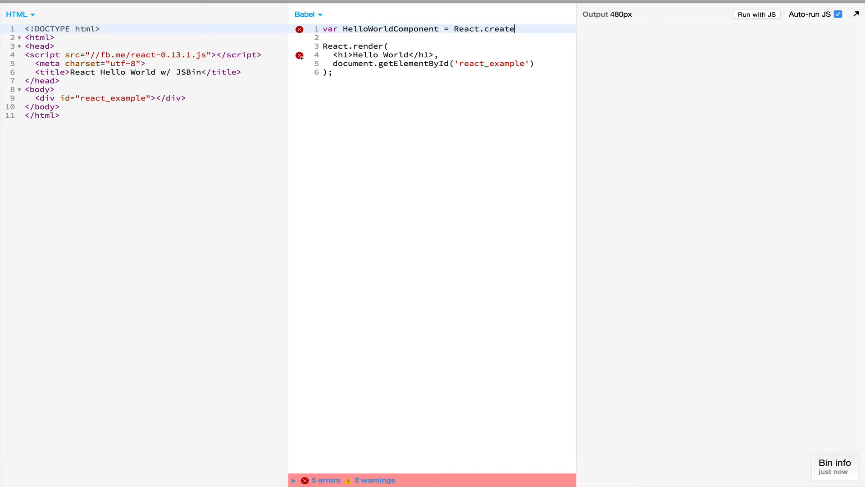
type("Class()")
left_click(448, 37)
type("render")
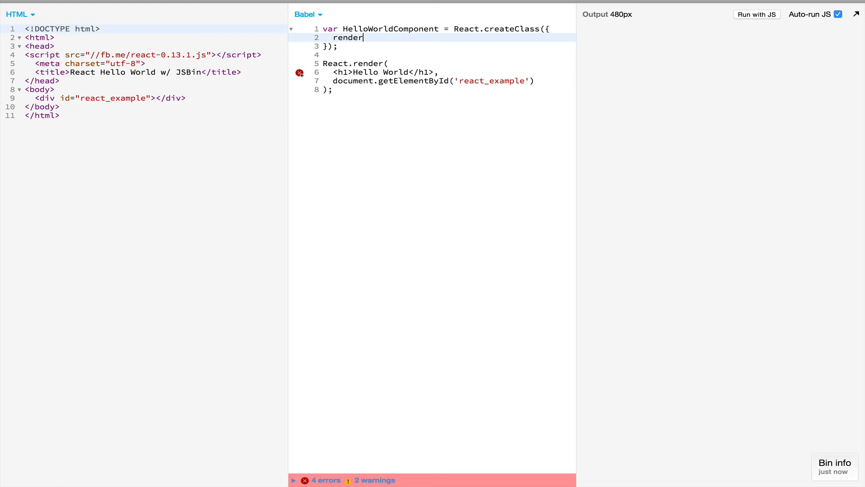
type("() {")
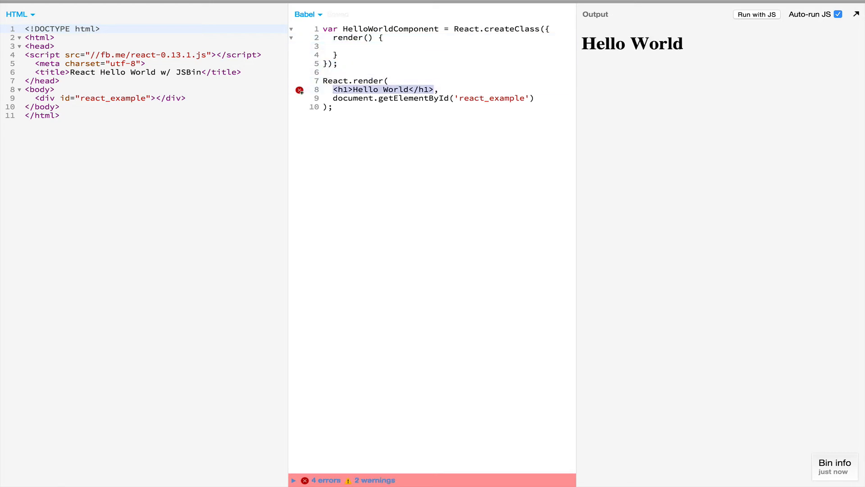
Step: Render <HelloWorldComponent /> and give the class a render method returning <h1>Hello World</h1>
key("Delete")
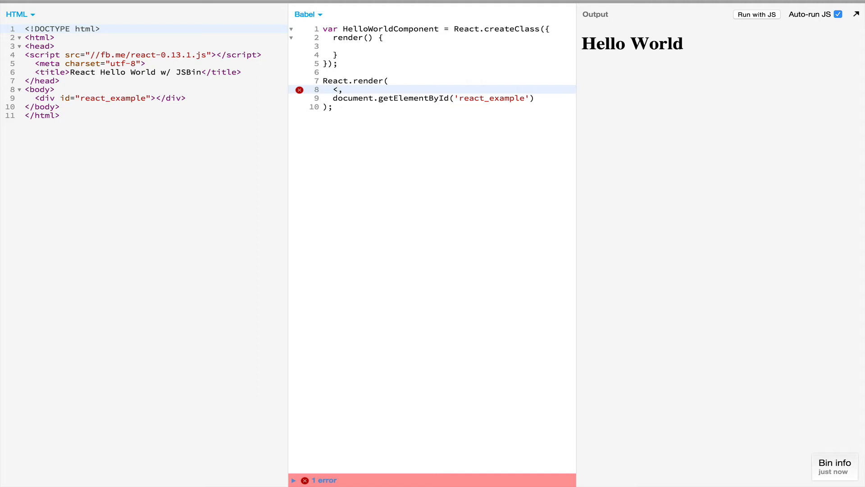
type("HelloW")
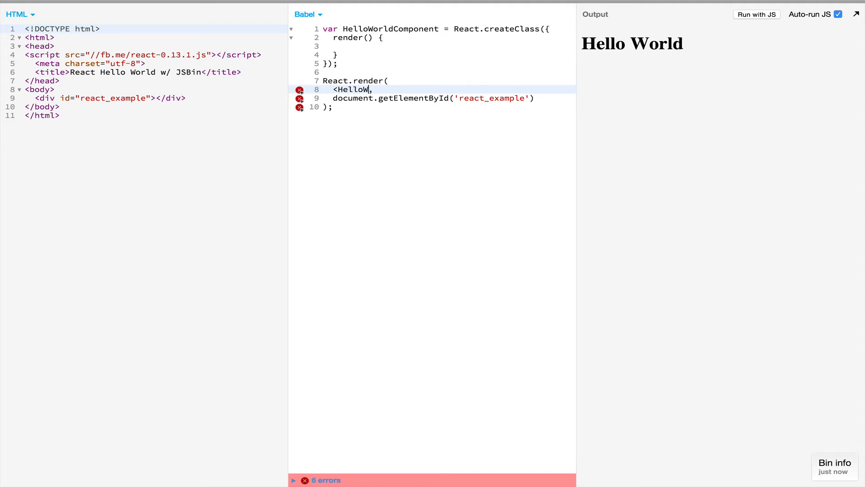
type("orldComponent />")
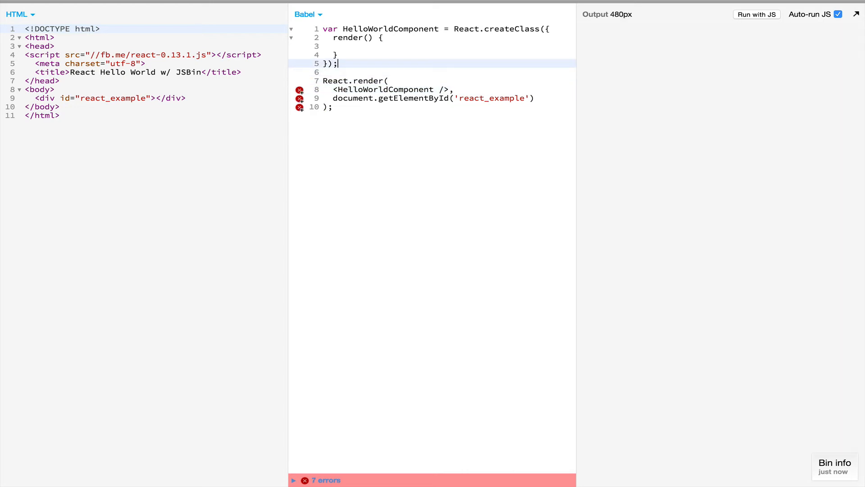
type("return (")
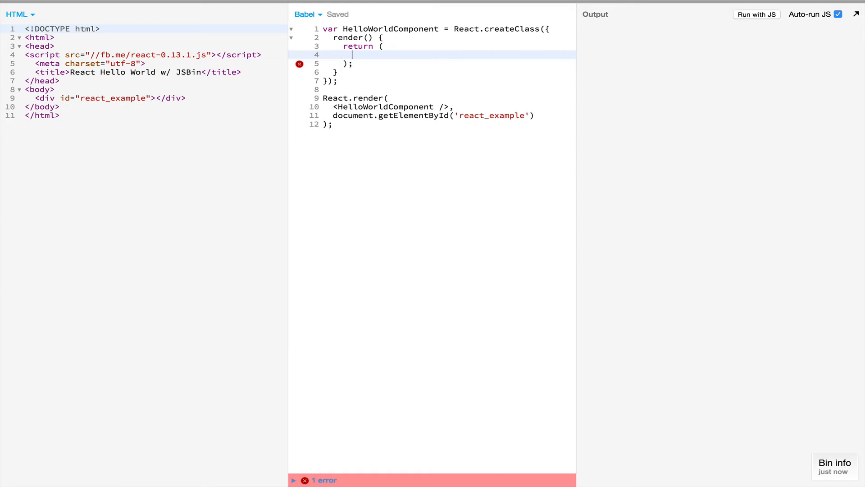
type("<h1>Hello World</h1>")
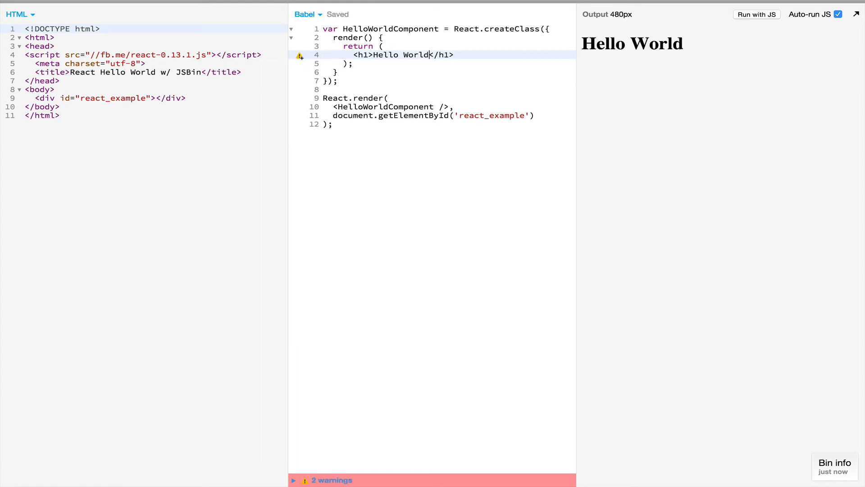
type("..")
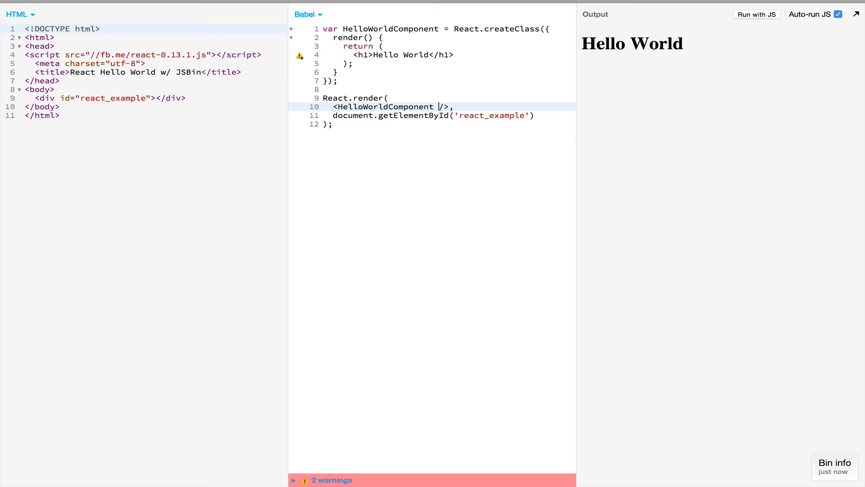
Step: Pass name="Joe Schmoe" as a prop to <HelloWorldComponent />
type("name=\"\"")
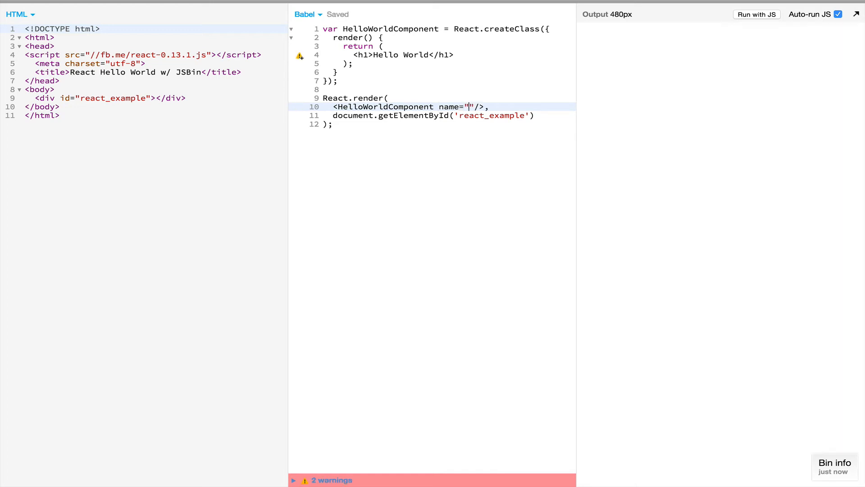
type("Joe S")
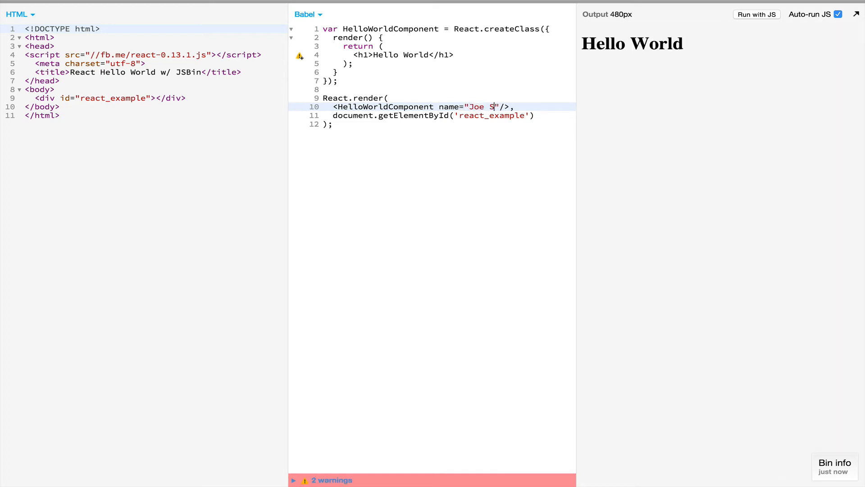
type("chmoe")
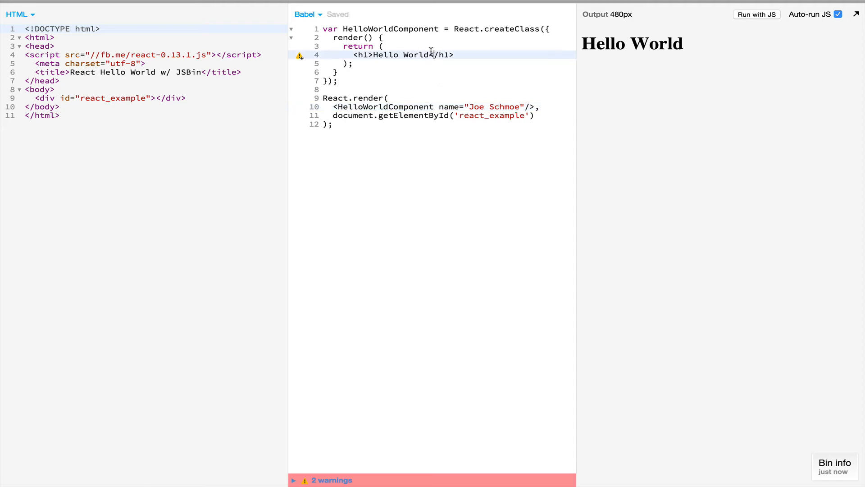
Step: Replace World in the heading with {this.props.name}
double_click(414, 55)
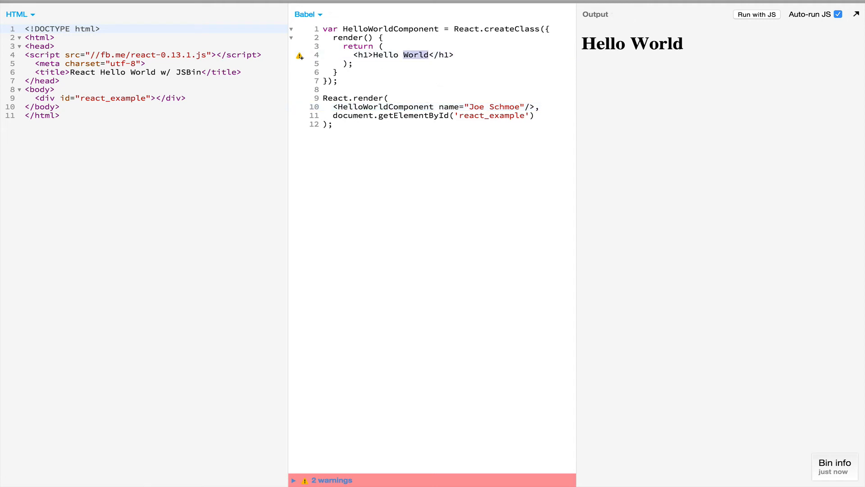
type("{}")
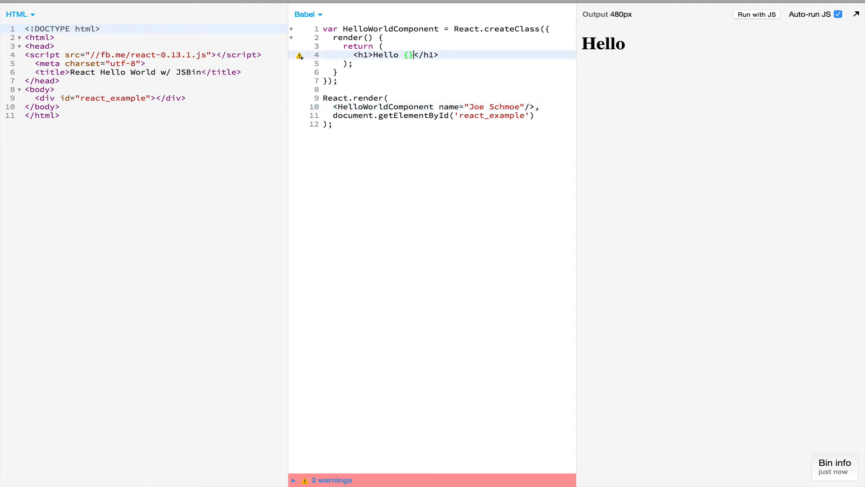
type("this.prop")
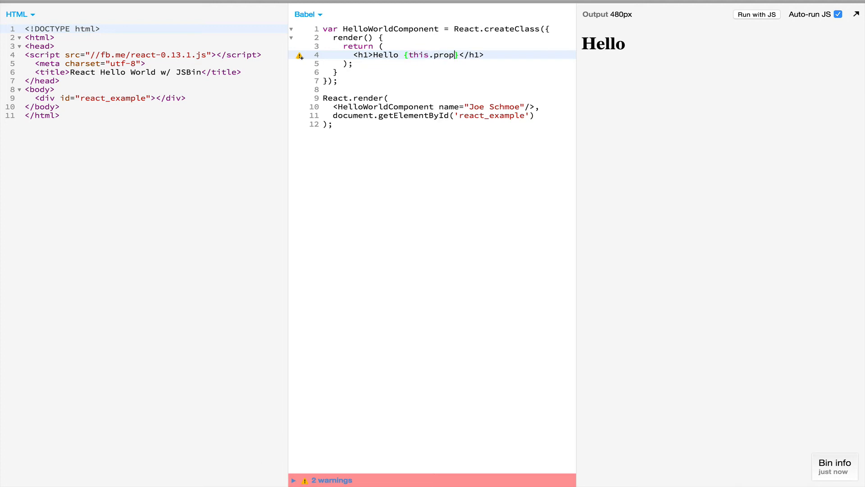
type(".name")
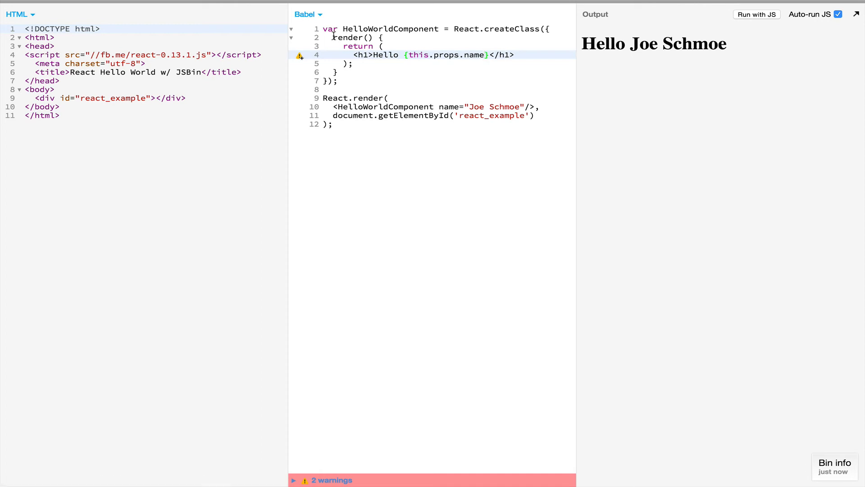
Step: Rewrite the declaration as class HelloWorldComponent extends React.Component
double_click(347, 38)
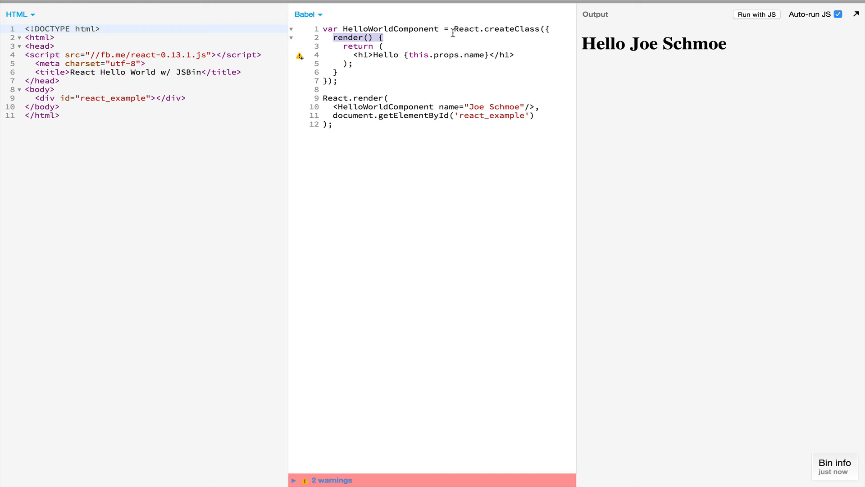
mouse_move(343, 28)
type("class")
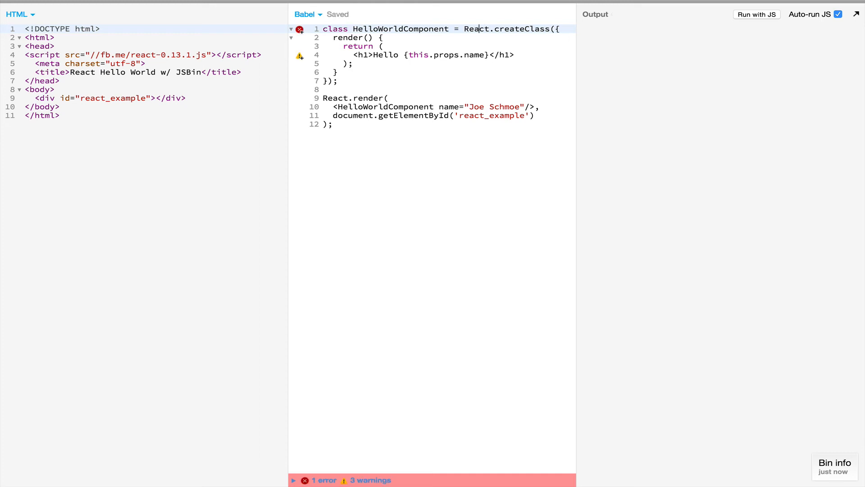
type("exta")
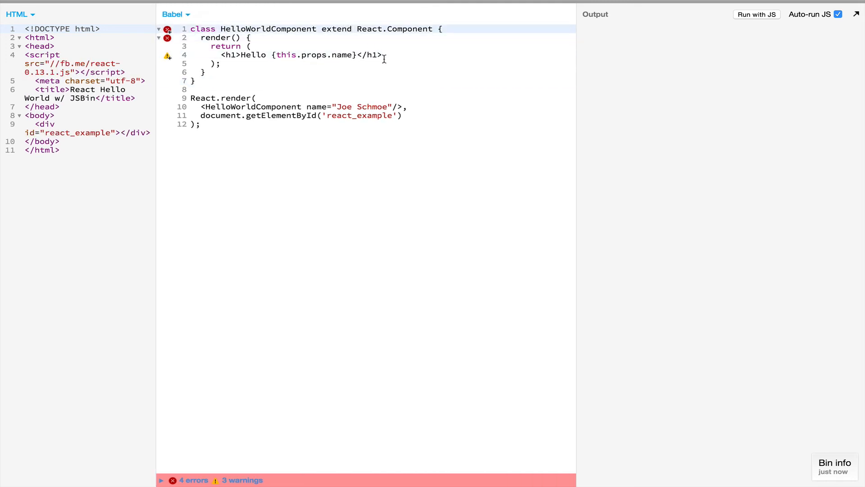
type("s")
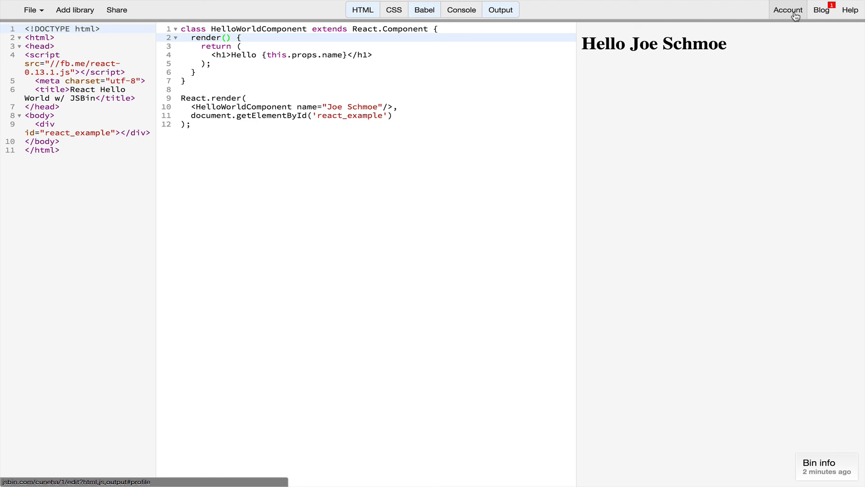
mouse_move(788, 10)
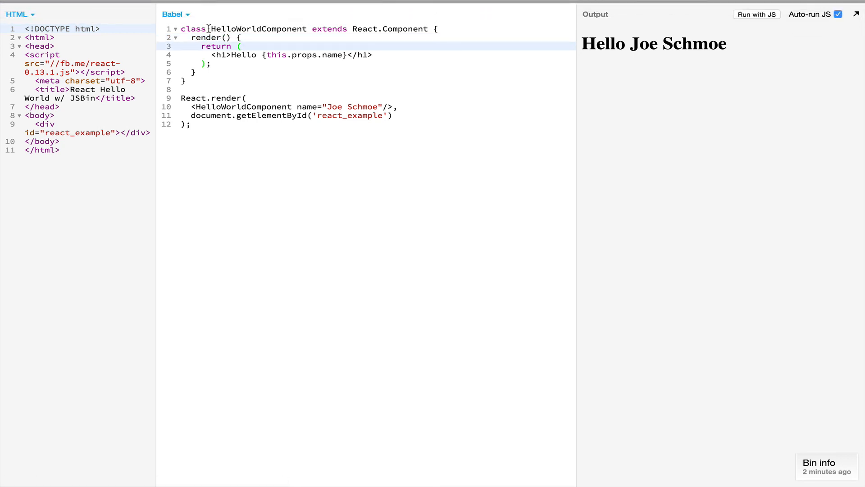
Step: Hide the HTML panel and widen the Hello Joe Schmoe output beside the Babel code
double_click(259, 29)
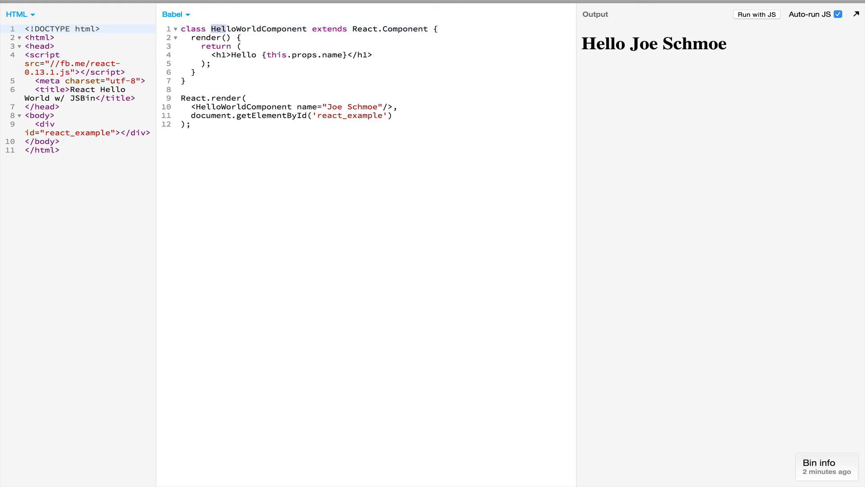
double_click(243, 55)
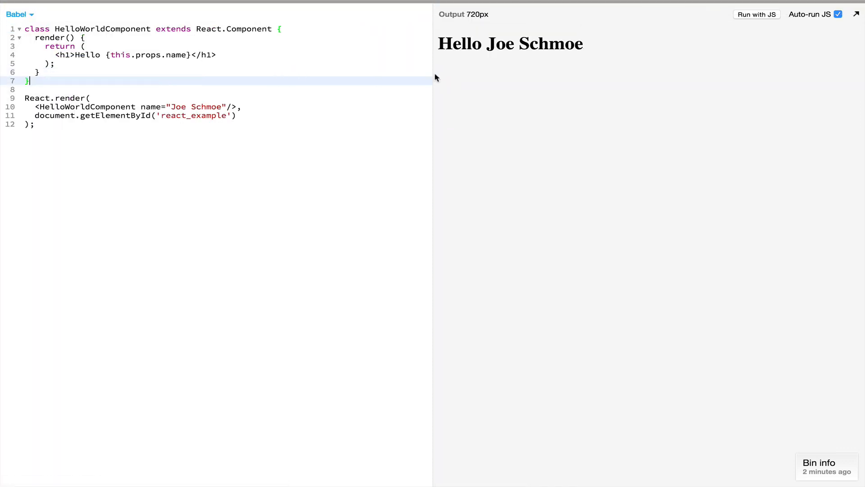
left_click_drag(435, 80, 382, 79)
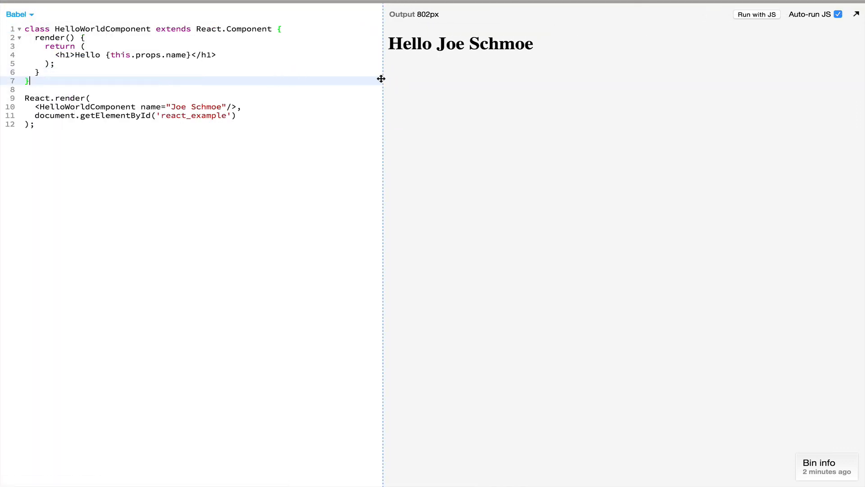